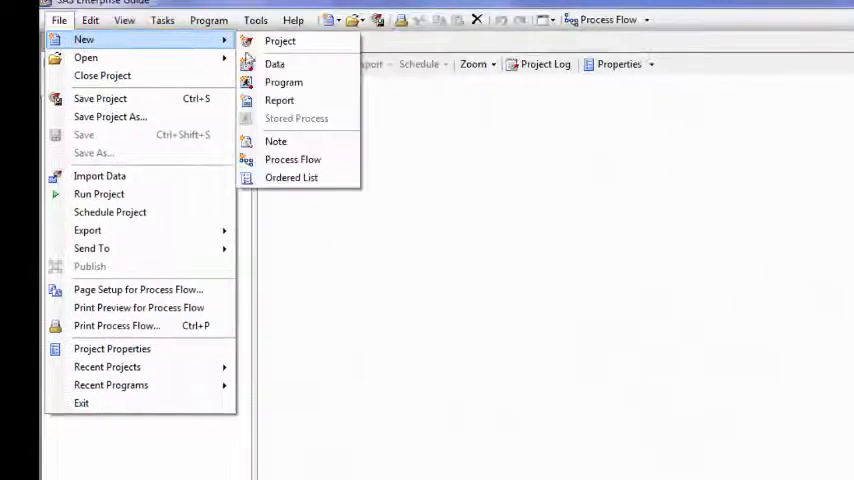
# - Start a new data table via File > New > Data for the Age column
pyautogui.click(275, 63)
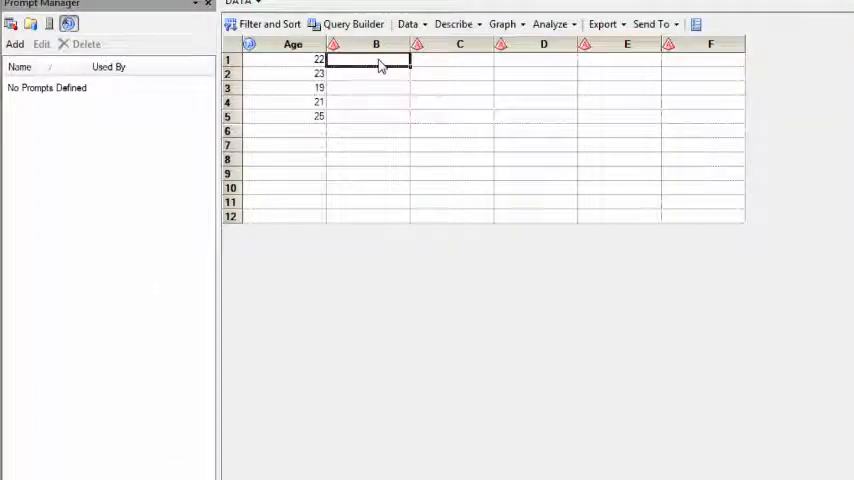
# - Enter F, F, M, M, F in column B and rename it Gender in its properties
pyautogui.write('F')
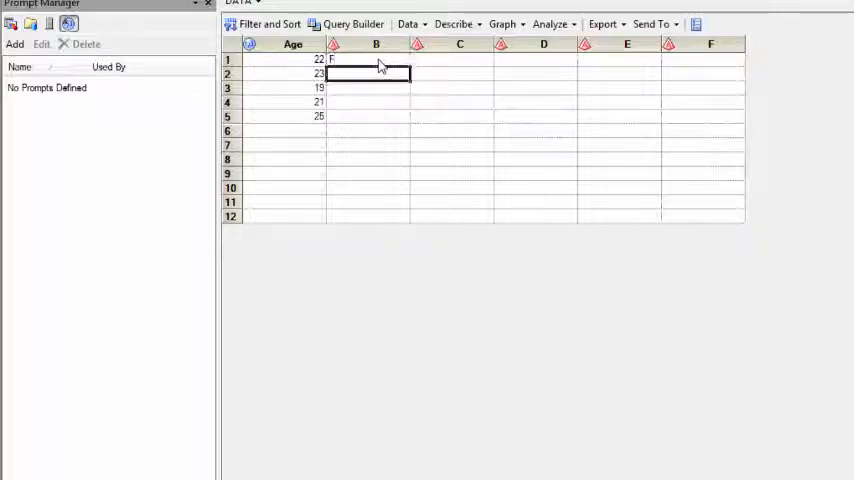
pyautogui.write('F')
pyautogui.click(368, 88)
pyautogui.write('M')
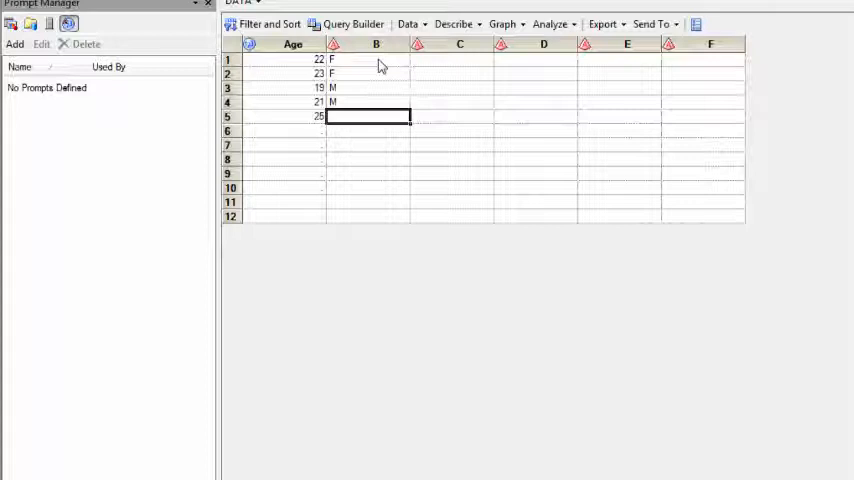
pyautogui.write('F')
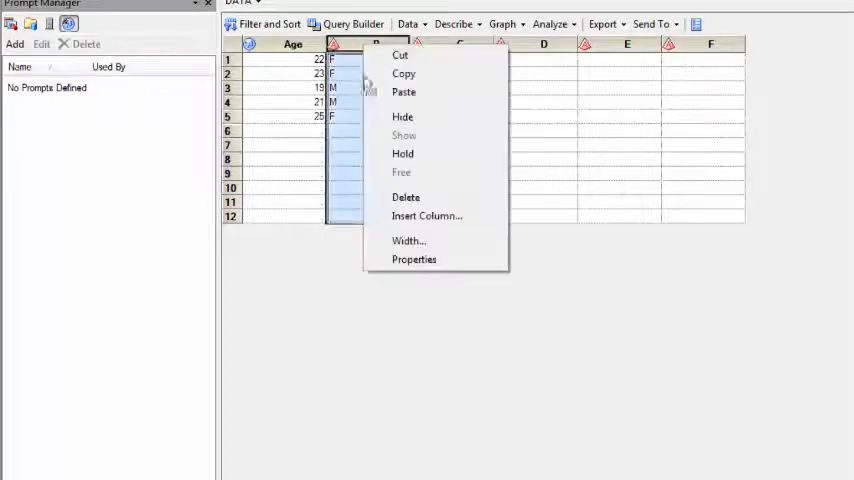
pyautogui.click(414, 259)
pyautogui.write('Gender')
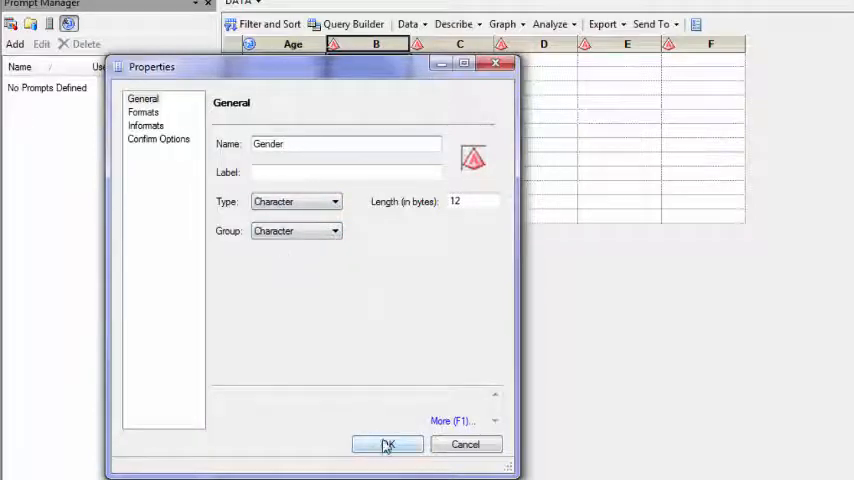
pyautogui.click(387, 444)
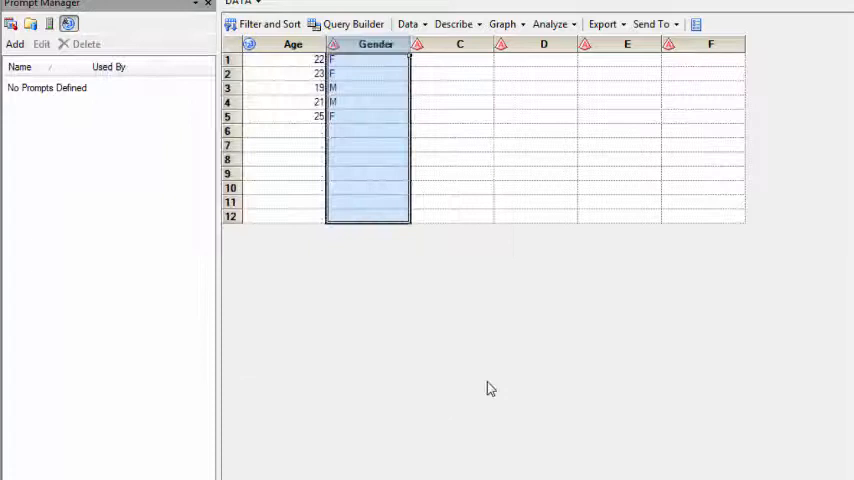
# - Delete the empty columns C through F
pyautogui.click(459, 44)
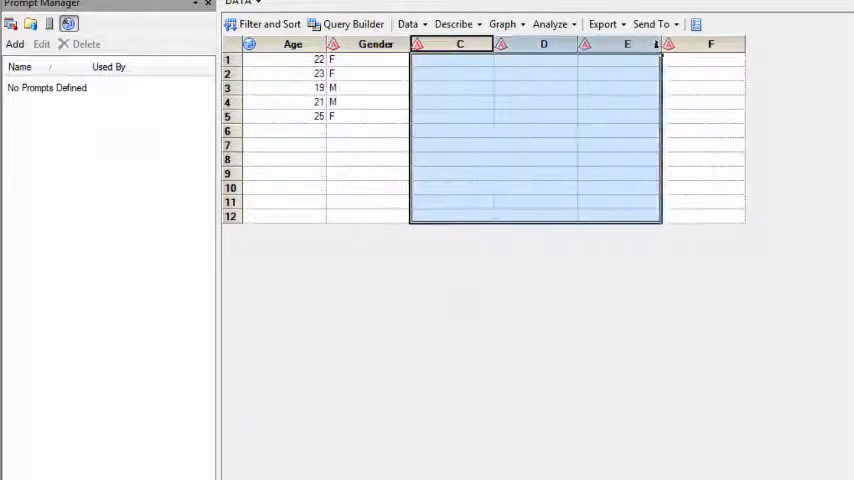
pyautogui.rightClick(710, 44)
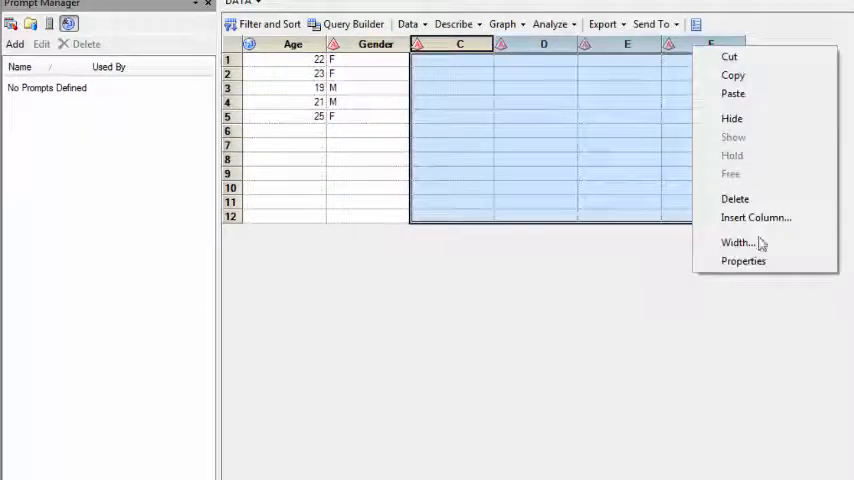
pyautogui.click(735, 198)
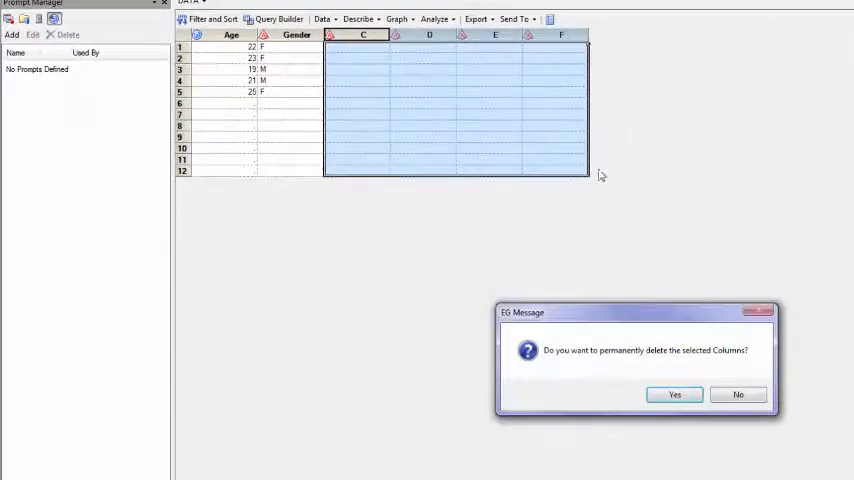
pyautogui.click(674, 394)
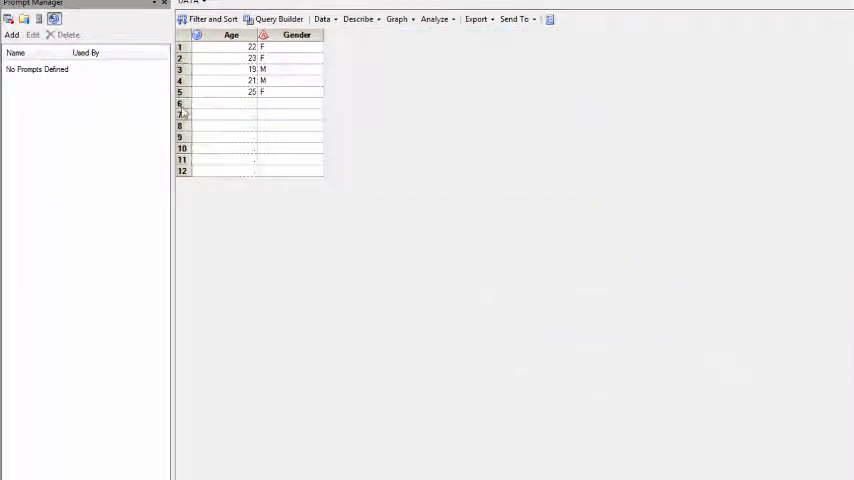
# - Delete the empty rows 6 through 12, leaving five rows
pyautogui.moveTo(200, 103); pyautogui.dragTo(300, 175)
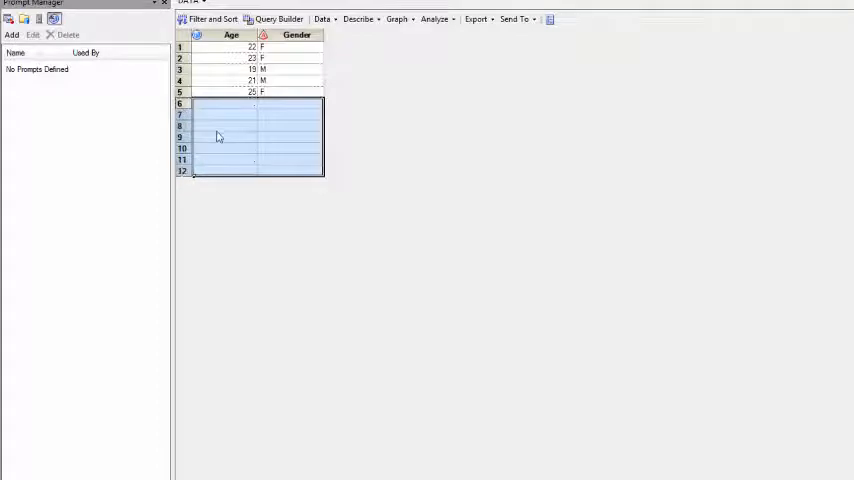
pyautogui.rightClick(218, 137)
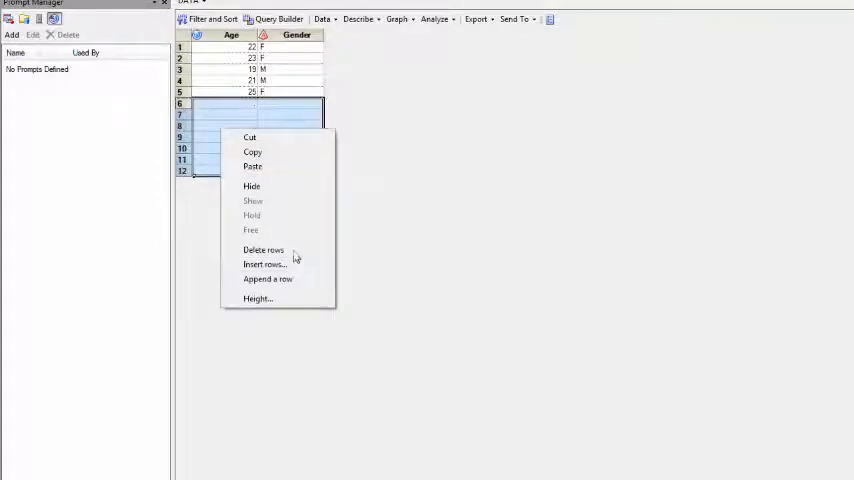
pyautogui.click(263, 250)
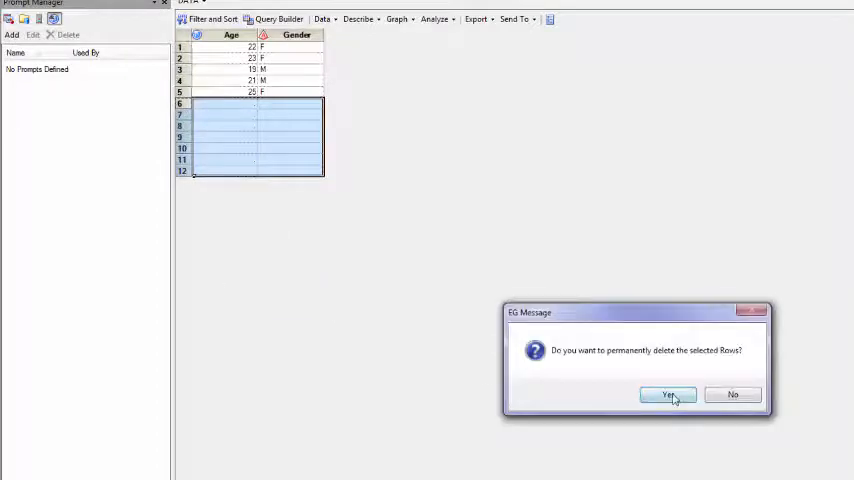
pyautogui.click(668, 394)
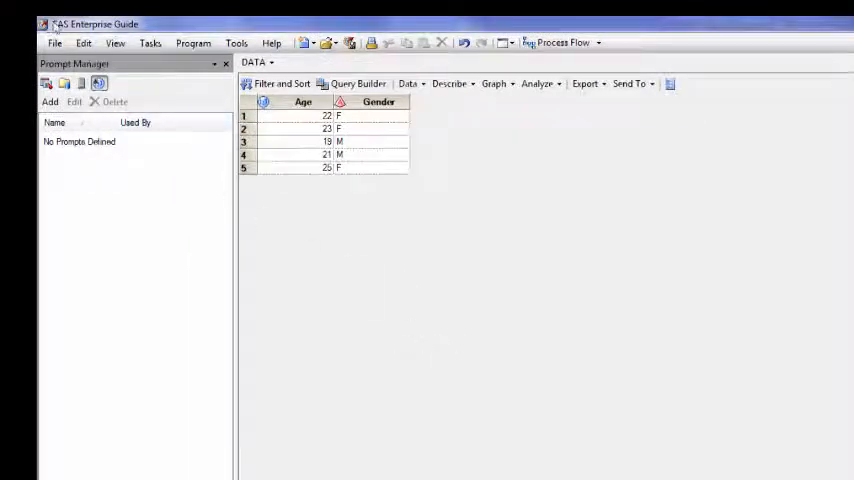
# - Insert a new column named GPA to the right of Gender
pyautogui.click(83, 43)
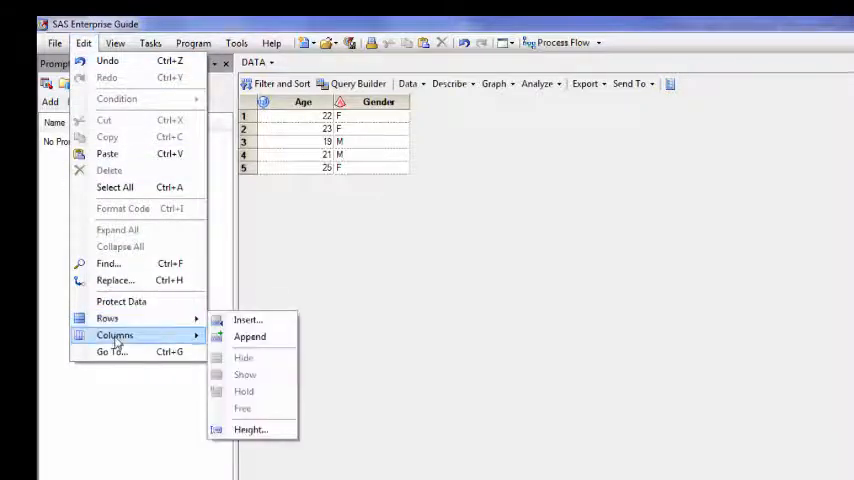
pyautogui.click(247, 319)
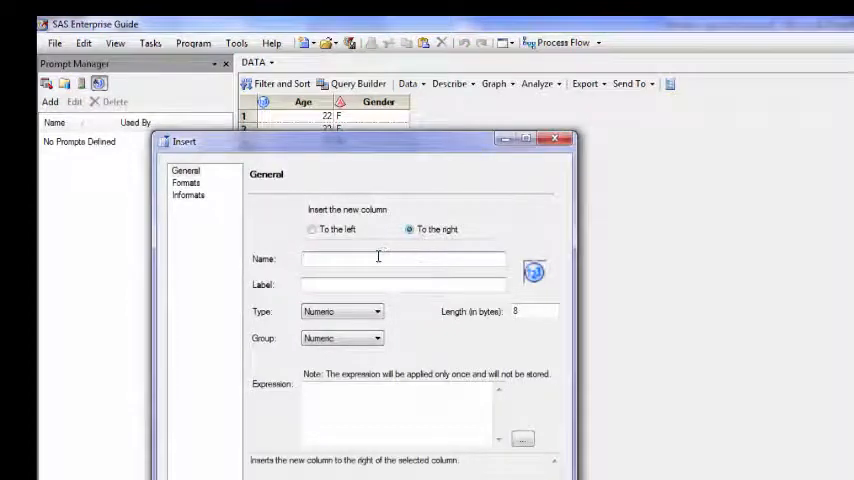
pyautogui.write('Q')
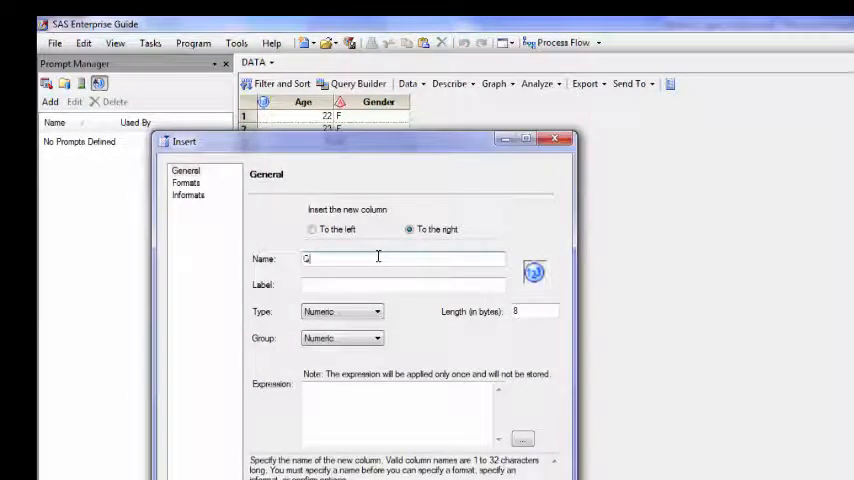
pyautogui.write('GPA')
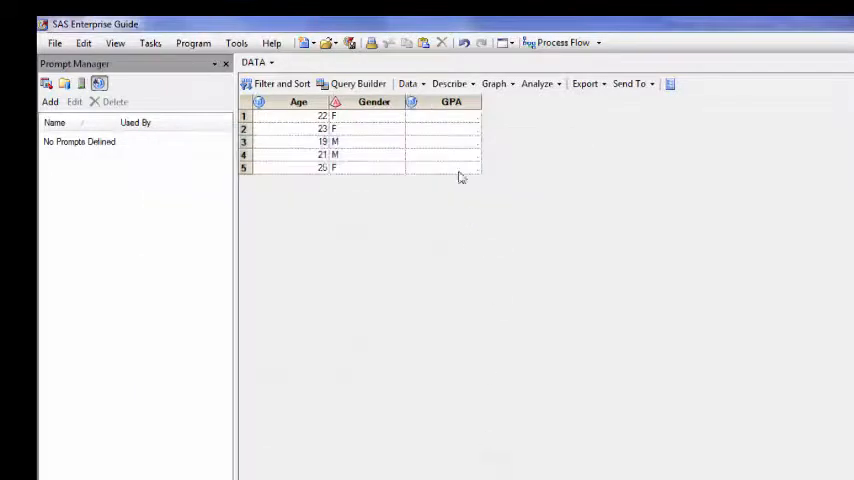
# - Enter the GPA values 2.5 through 2.0 in the new column's cells
pyautogui.click(443, 115)
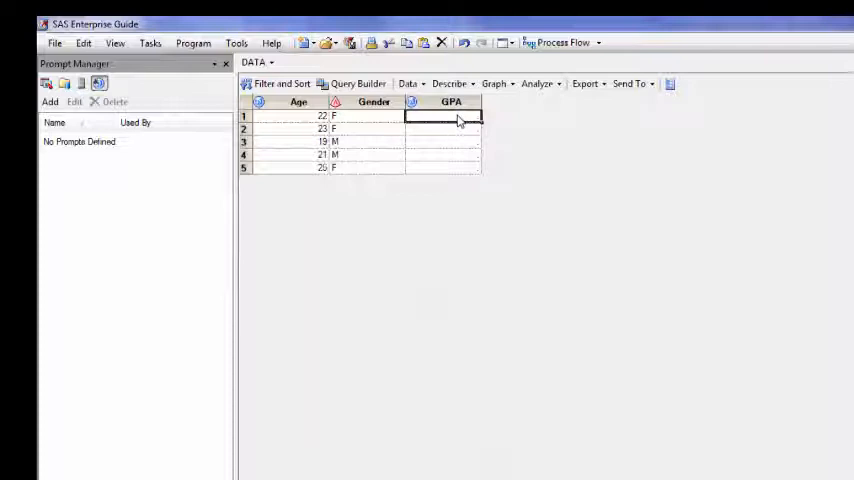
pyautogui.write('2.5')
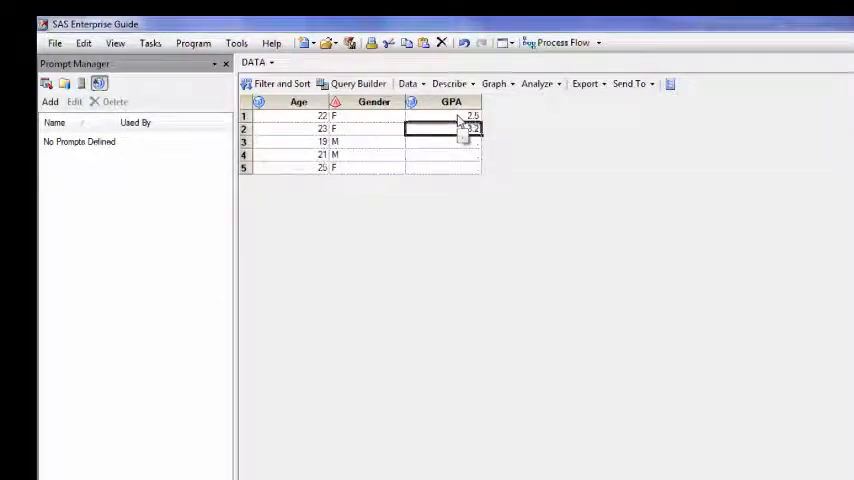
pyautogui.click(442, 154)
pyautogui.write('1.9')
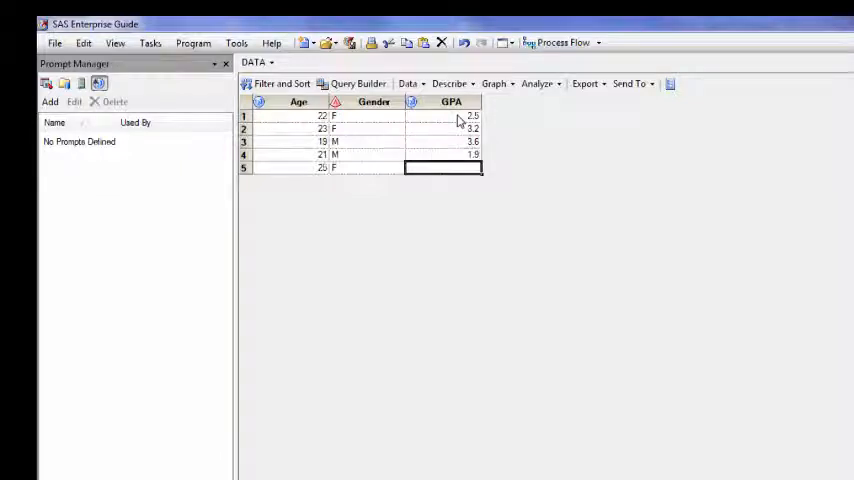
pyautogui.write('2.0')
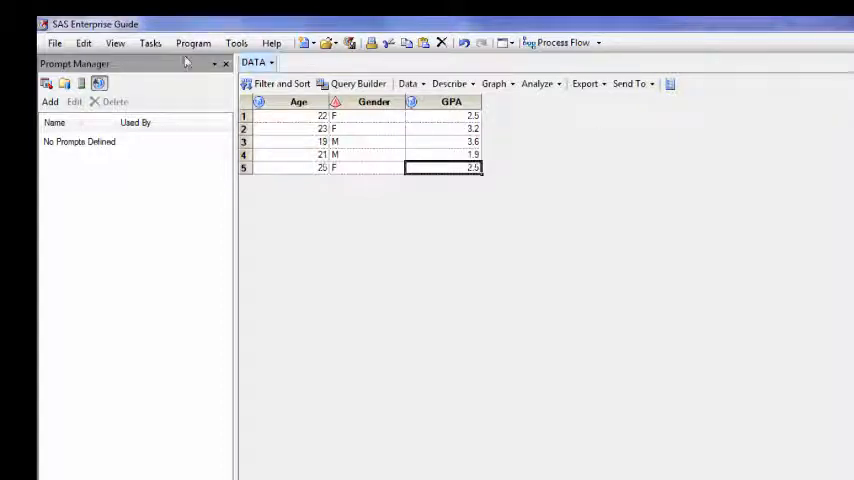
# - Protect the data via the Edit menu and switch to the Process Flow showing the DATA table
pyautogui.click(83, 42)
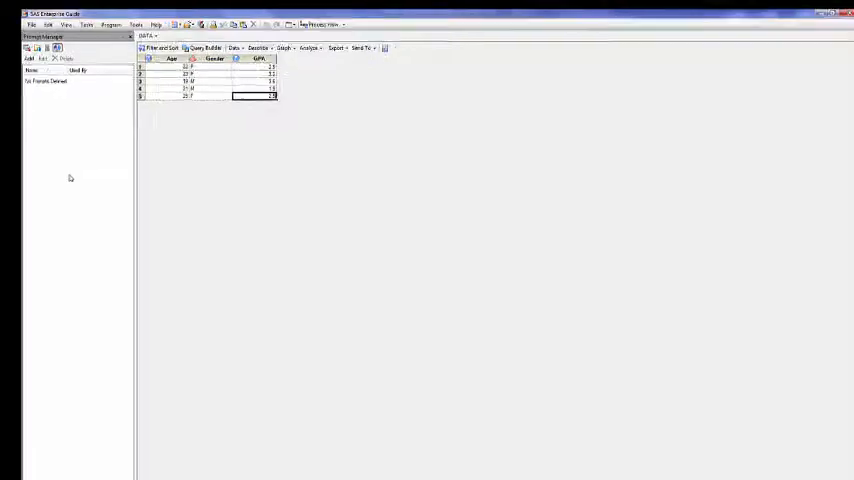
pyautogui.click(688, 60)
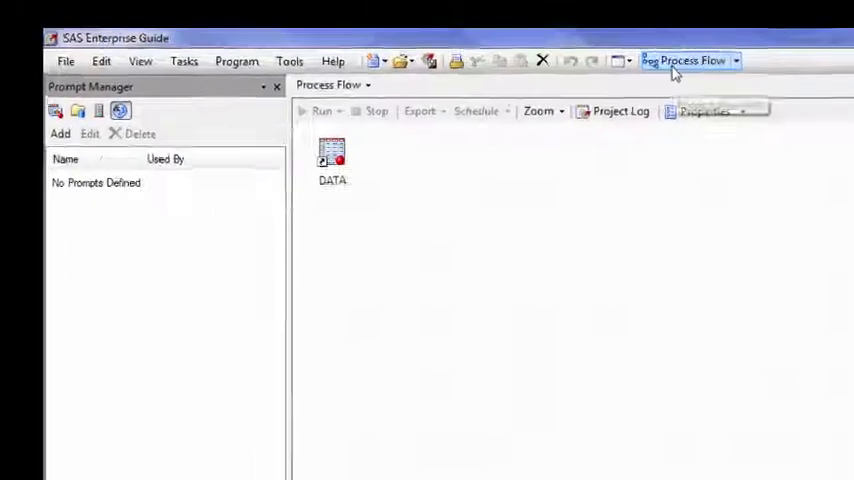